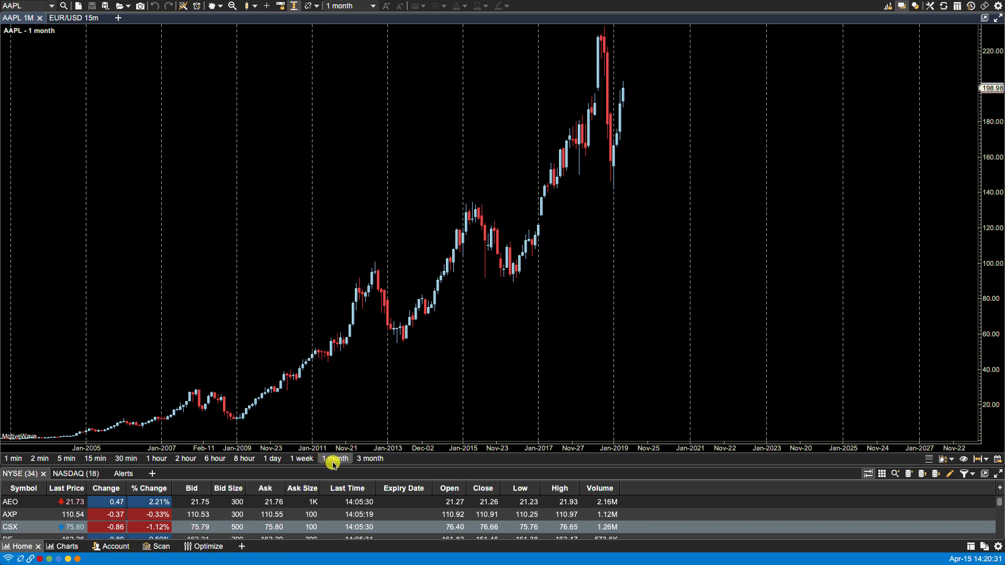
# Step: Cycle the AAPL chart through weekly and daily bars, then back to monthly
pyautogui.click(301, 458)
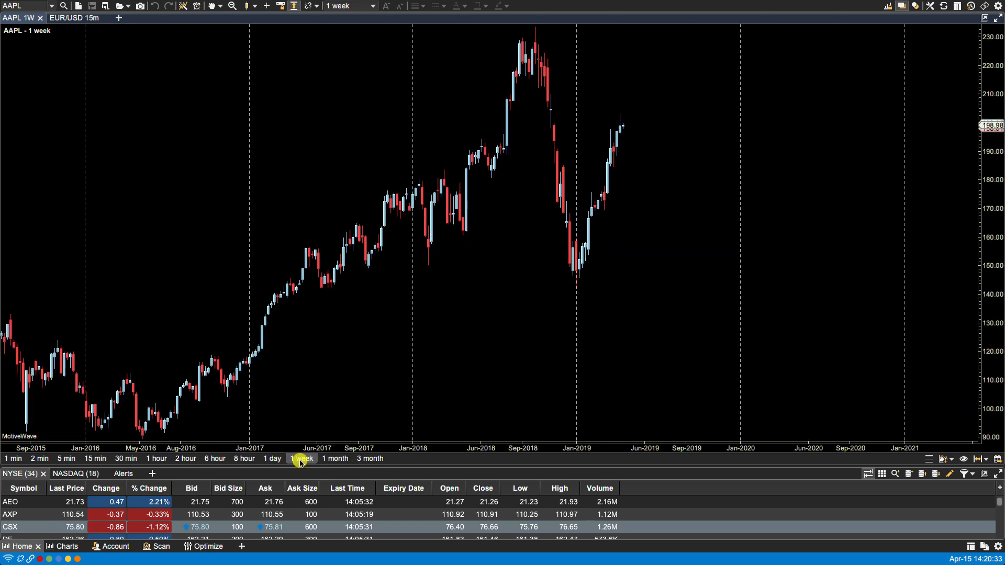
pyautogui.click(273, 459)
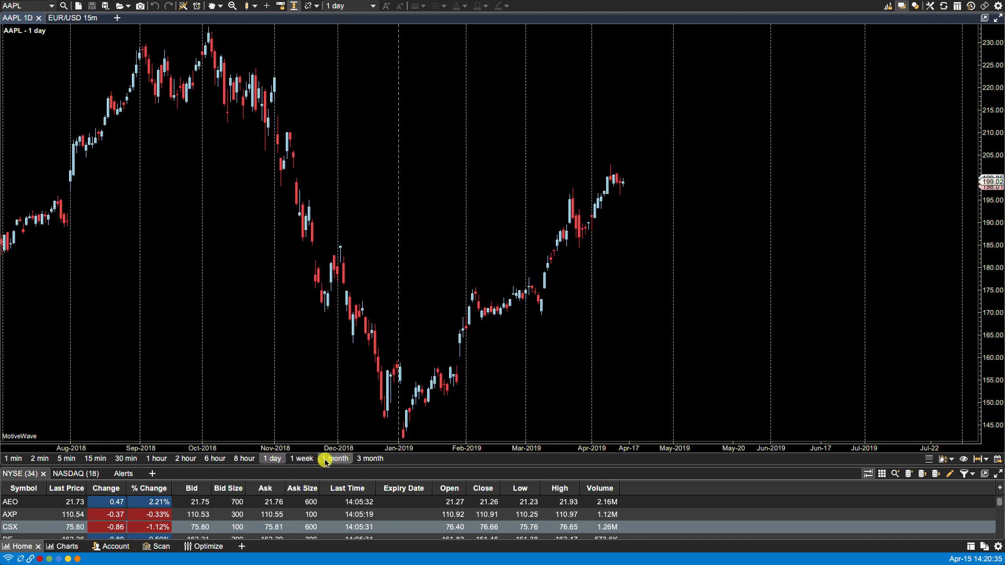
pyautogui.click(335, 459)
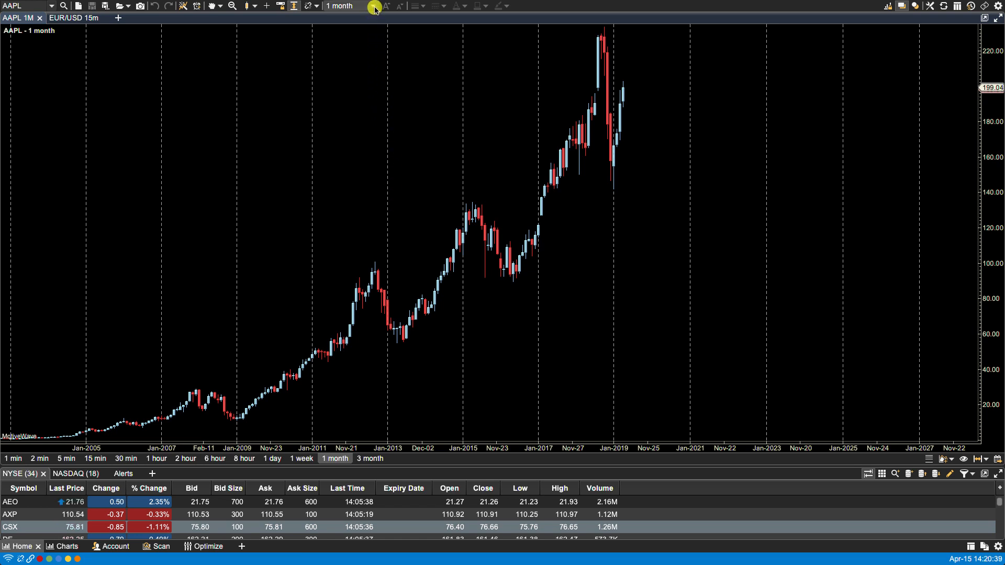
pyautogui.moveTo(158, 99)
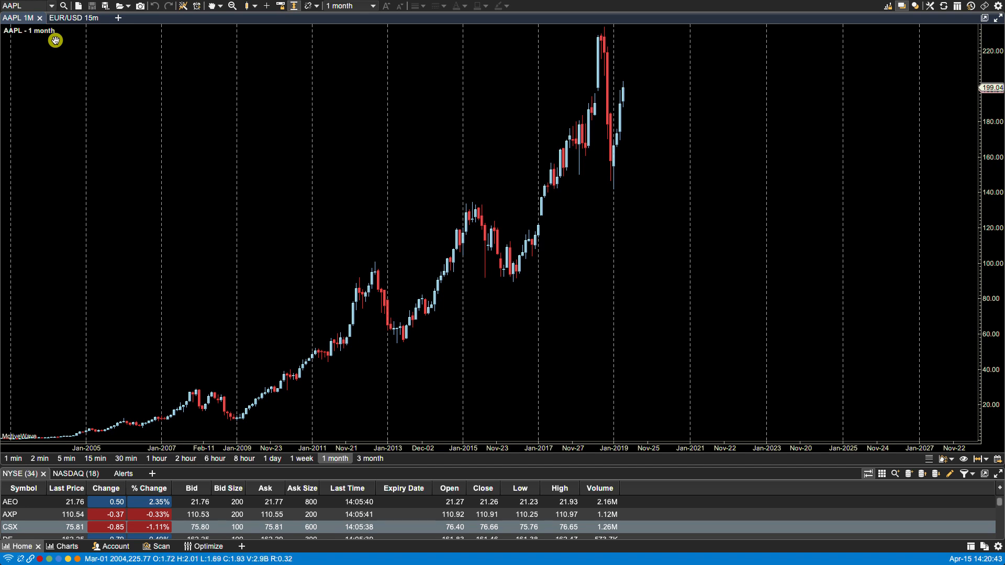
pyautogui.click(73, 29)
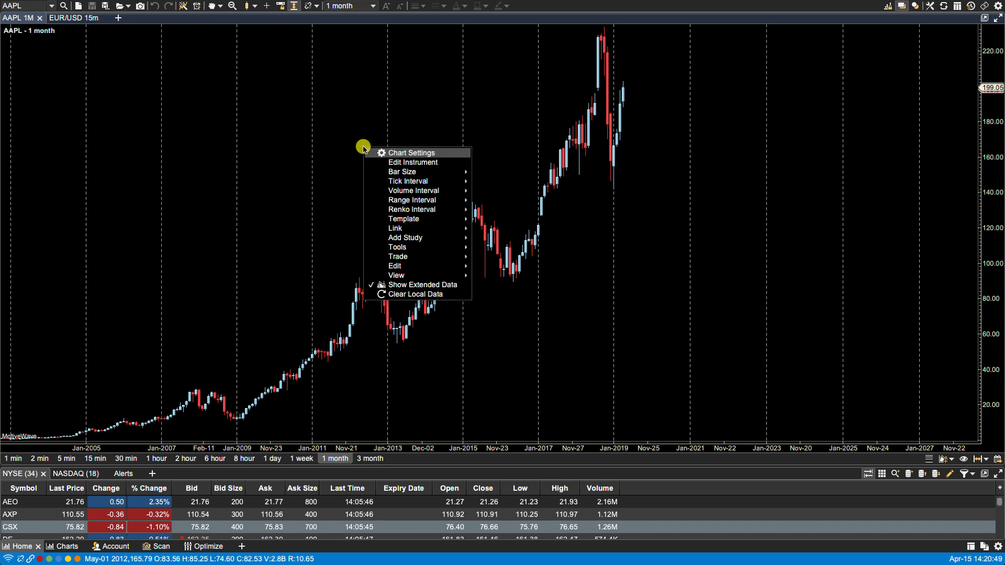
pyautogui.moveTo(378, 152)
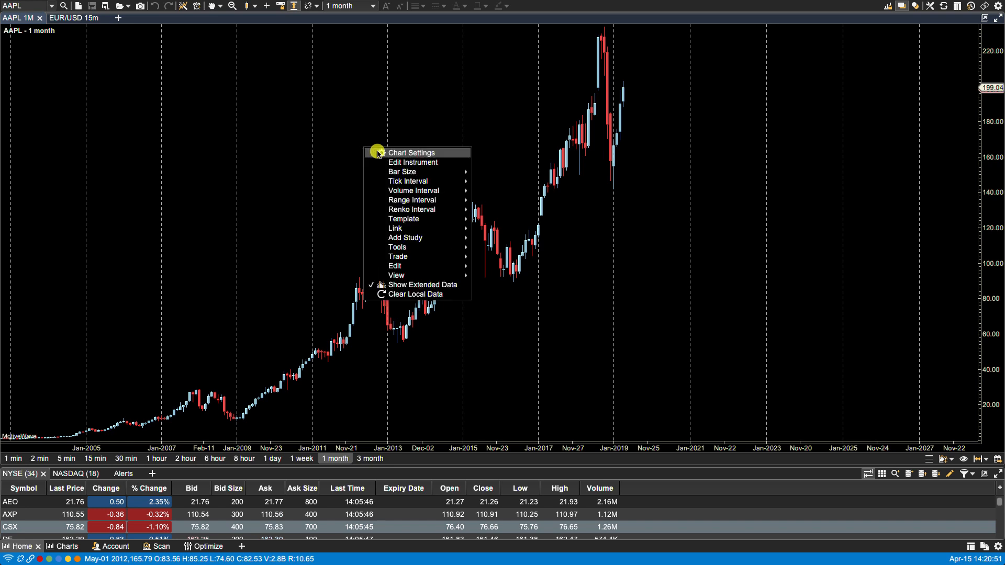
pyautogui.moveTo(404, 181)
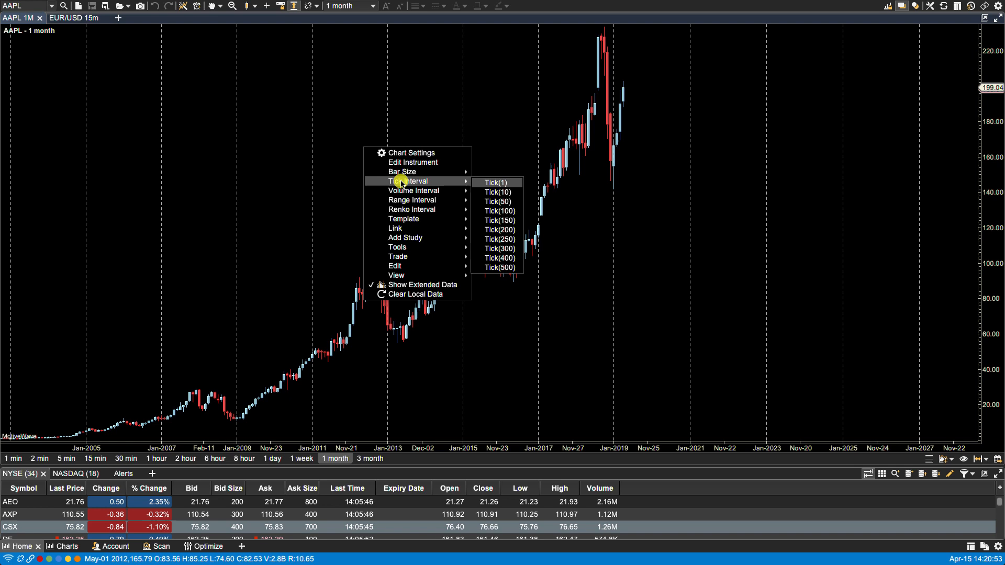
pyautogui.moveTo(404, 200)
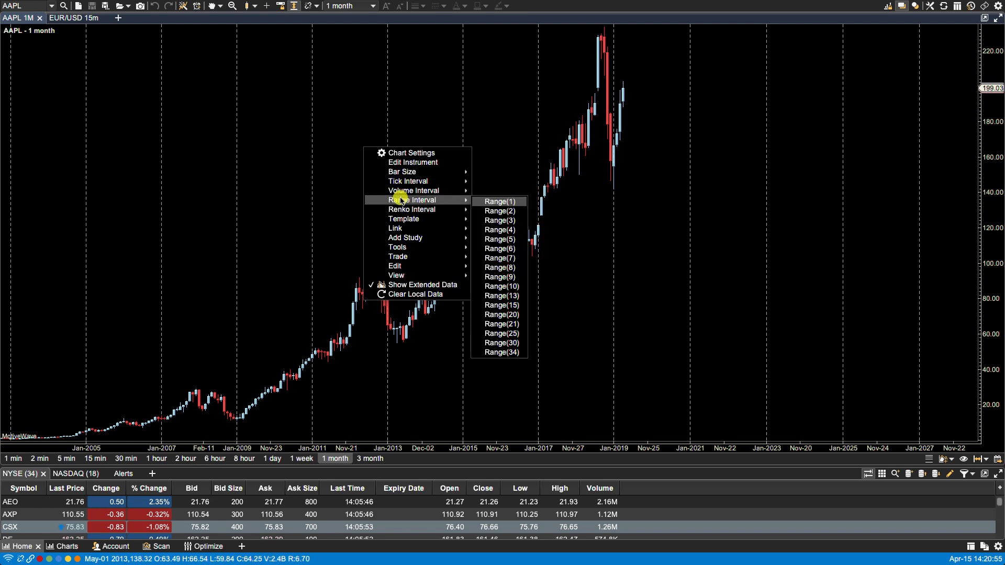
pyautogui.moveTo(408, 187)
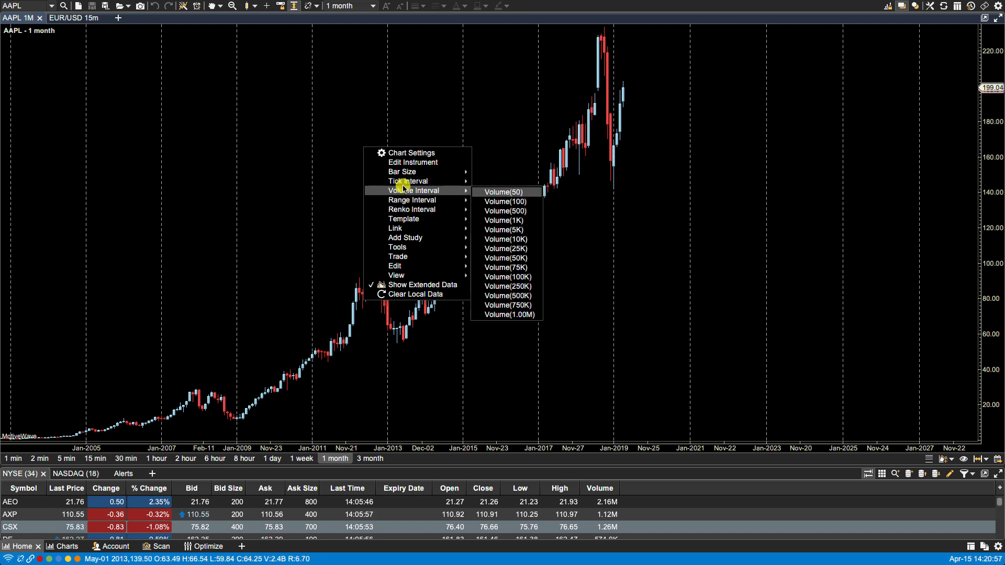
# Step: Browse the Bar Settings bar size options in Chart Settings, then close without changes
pyautogui.click(412, 153)
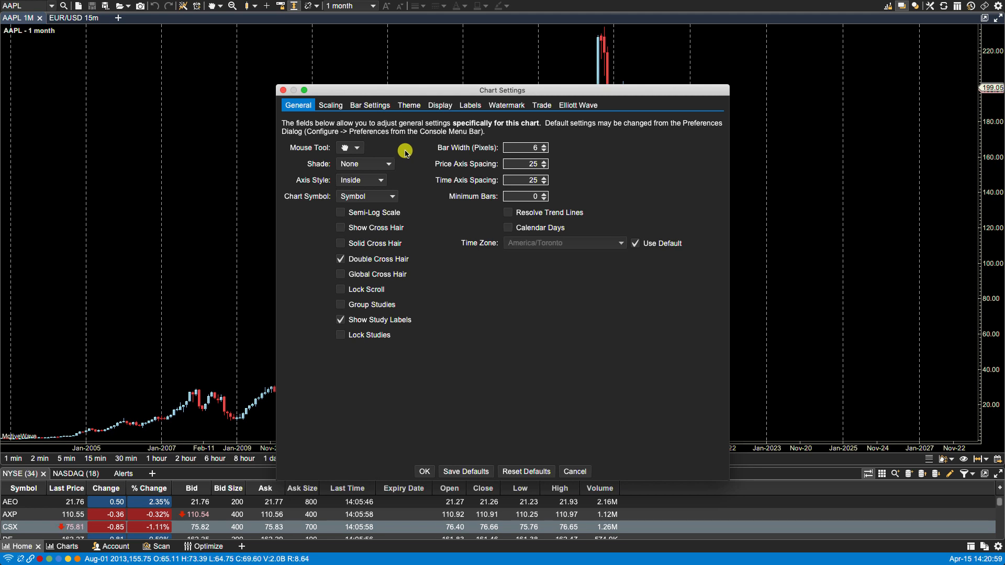
pyautogui.click(369, 105)
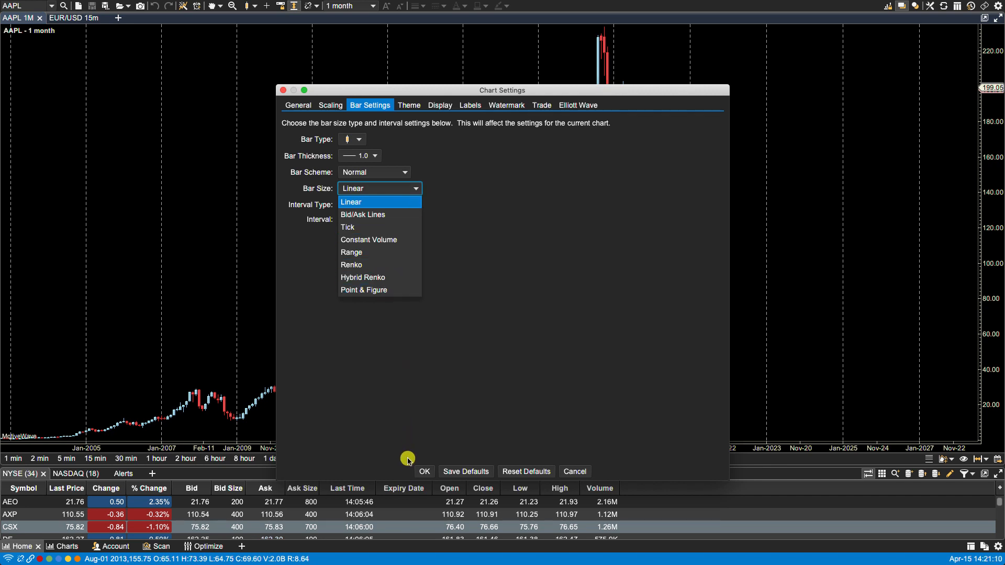
pyautogui.click(425, 471)
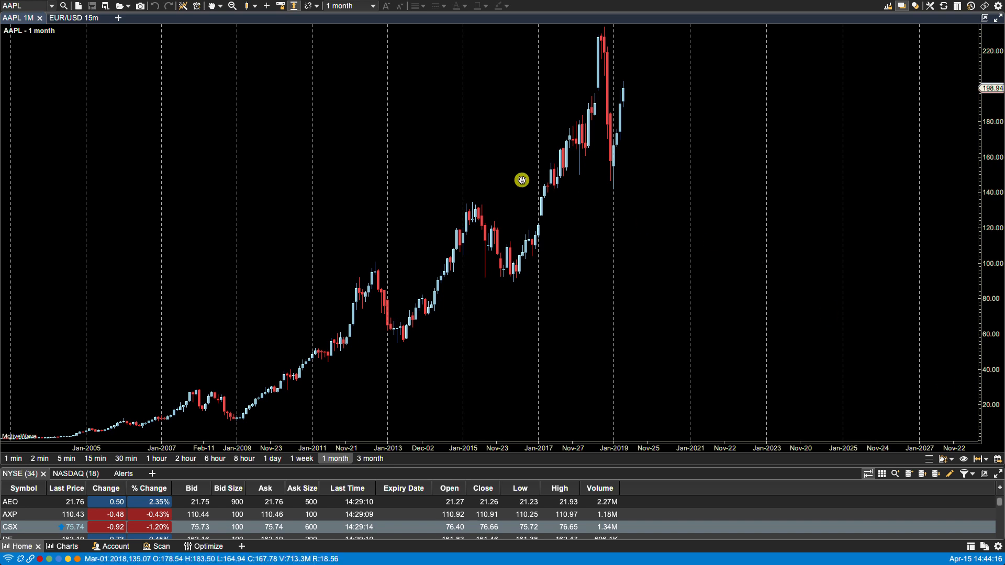
# Step: Browse the menu bar's Configure menu and choose Preferences
pyautogui.click(267, 6)
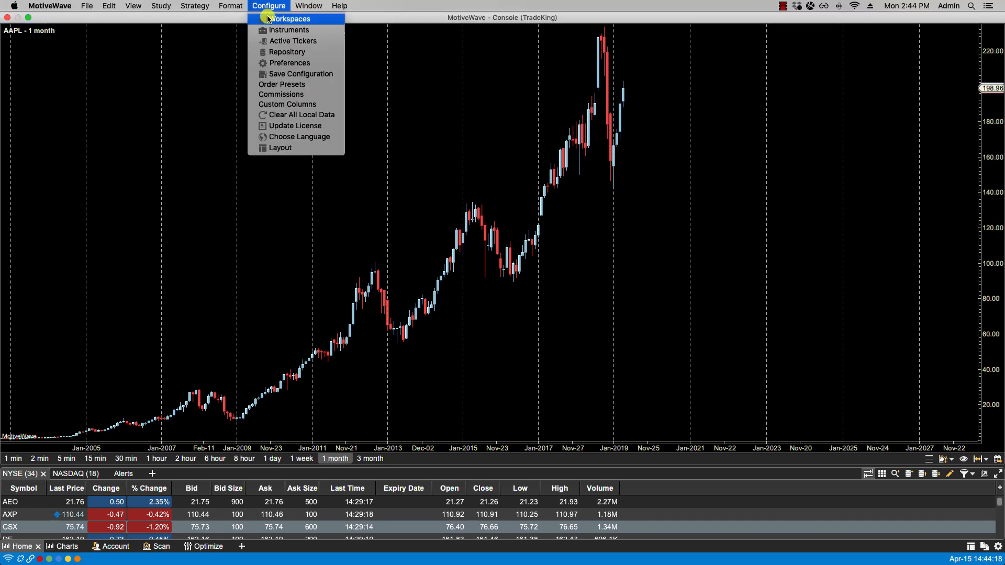
pyautogui.click(291, 63)
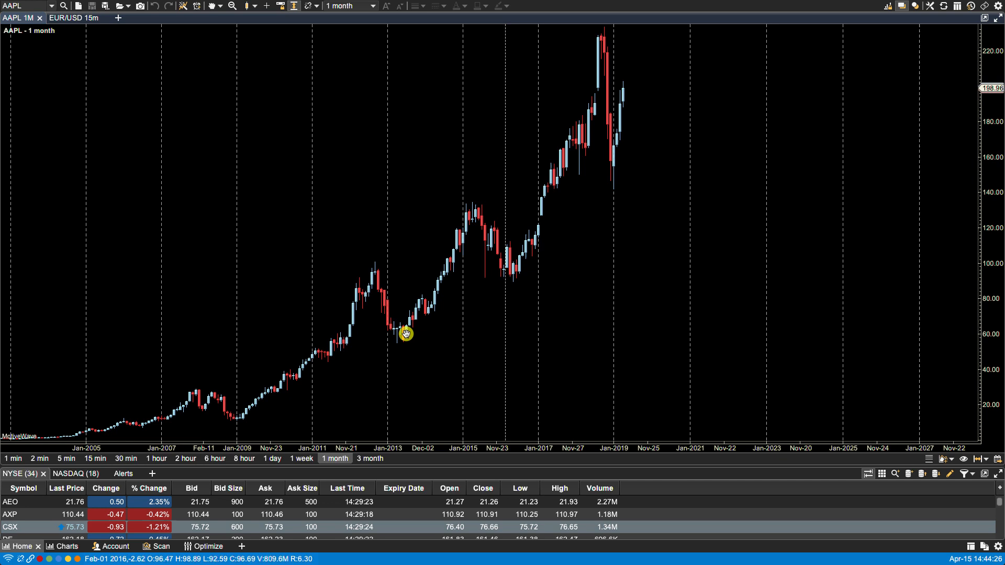
pyautogui.click(372, 5)
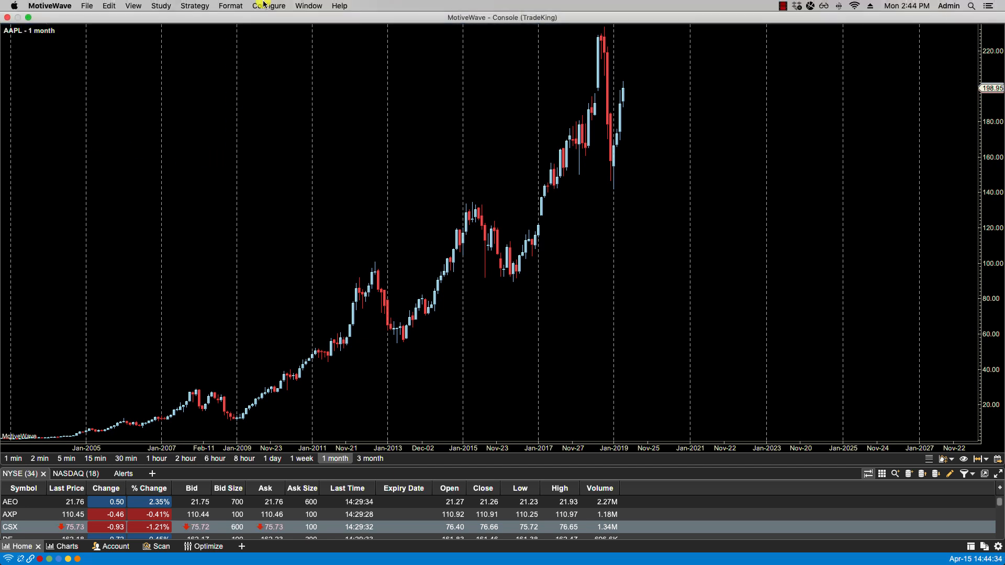
pyautogui.click(267, 6)
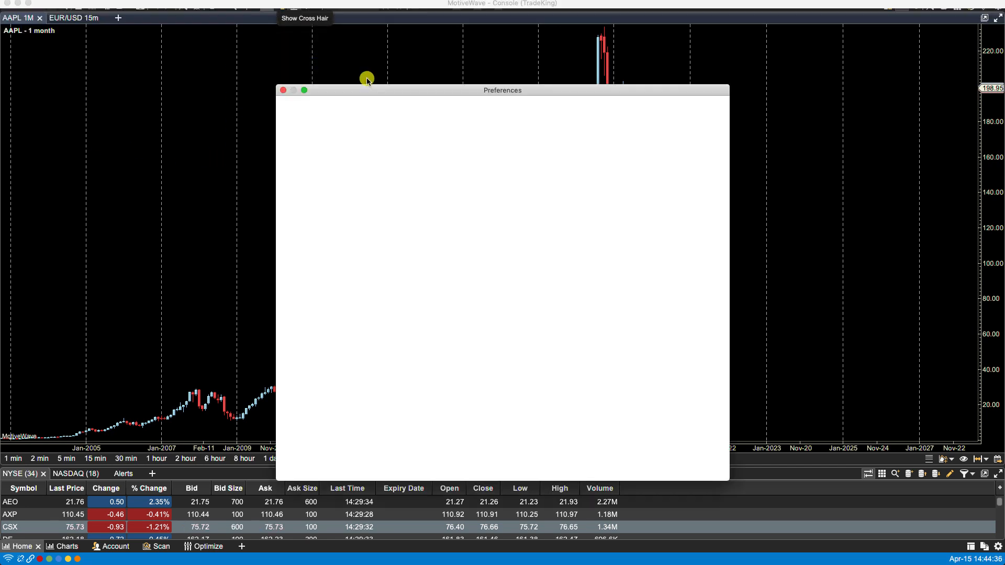
# Step: Add a 7 hour entry under Chart > Bar Sizes, then Apply and OK
pyautogui.click(358, 105)
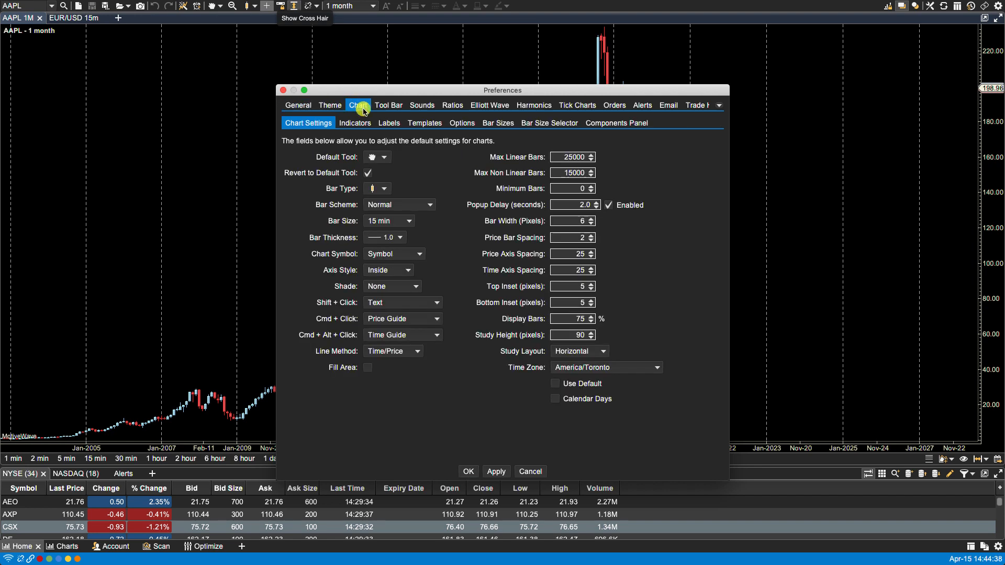
pyautogui.click(498, 122)
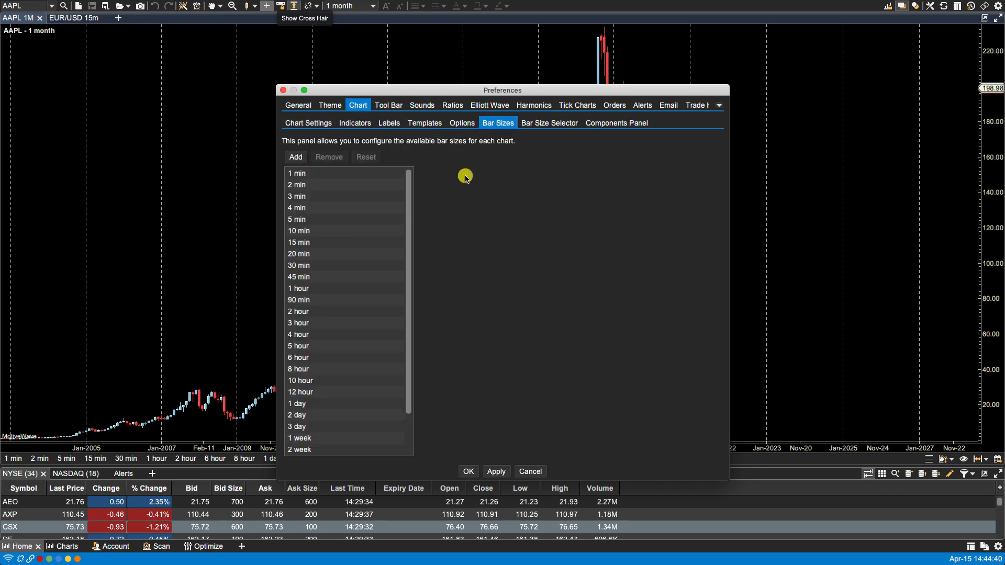
pyautogui.scroll(-3)
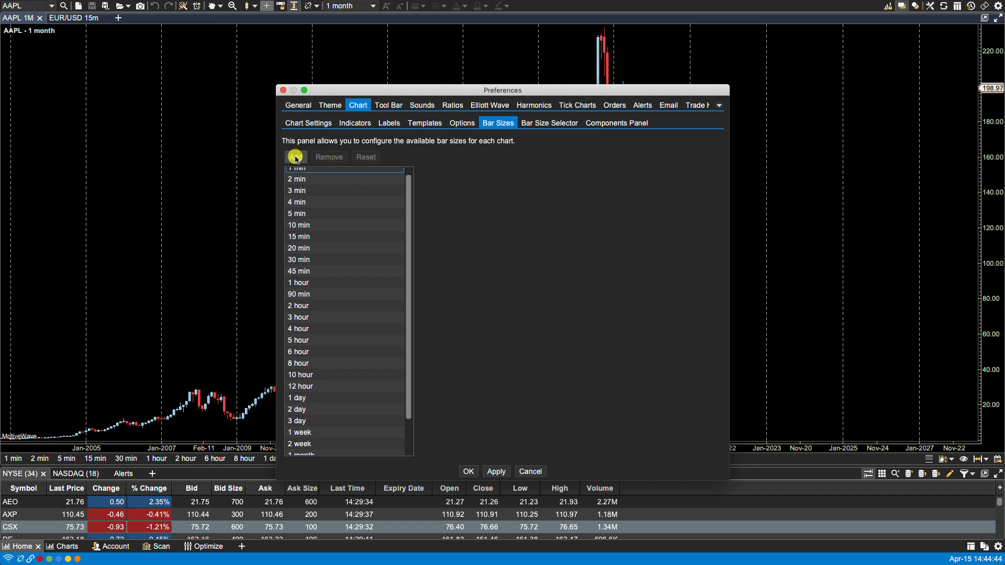
pyautogui.click(296, 157)
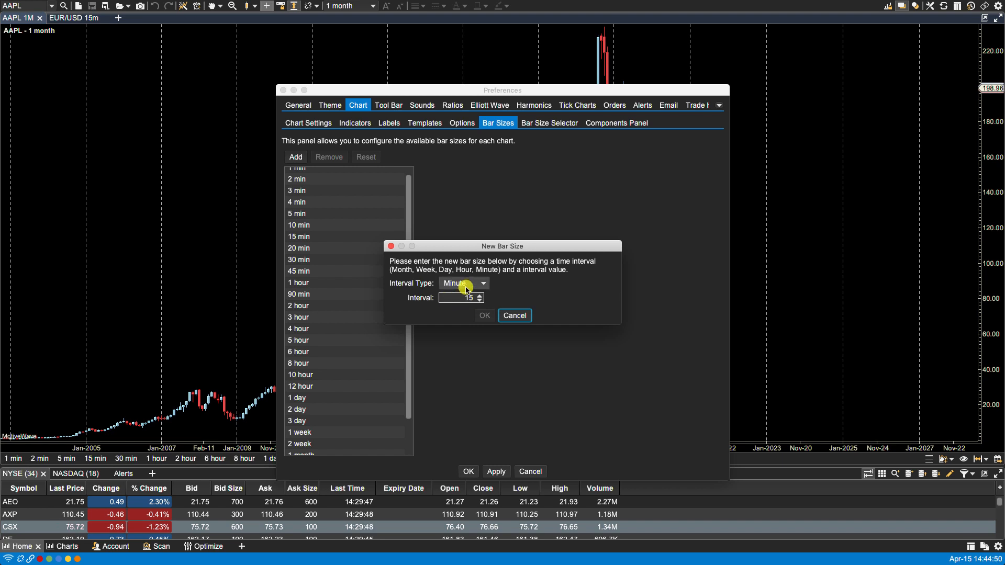
pyautogui.click(464, 283)
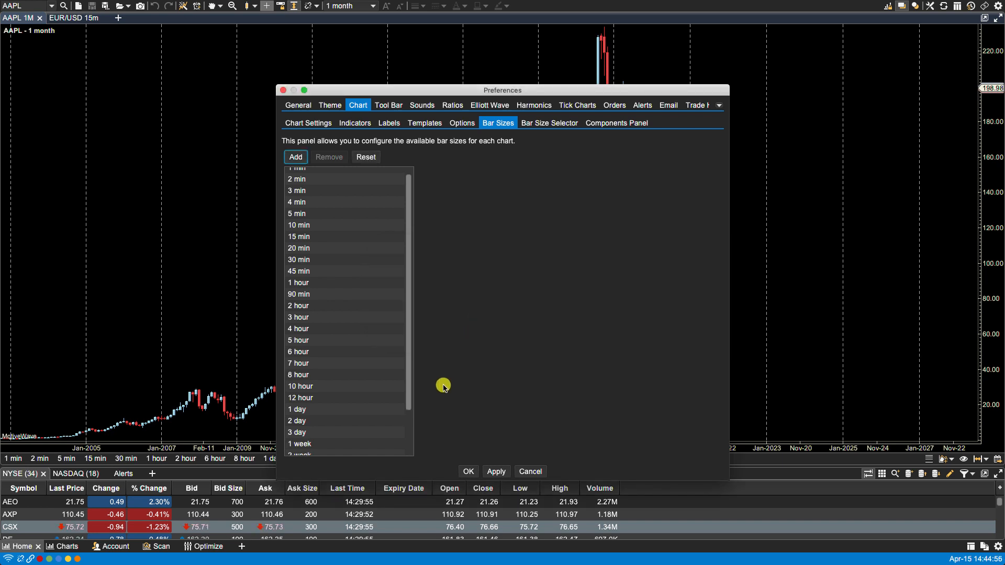
pyautogui.click(496, 472)
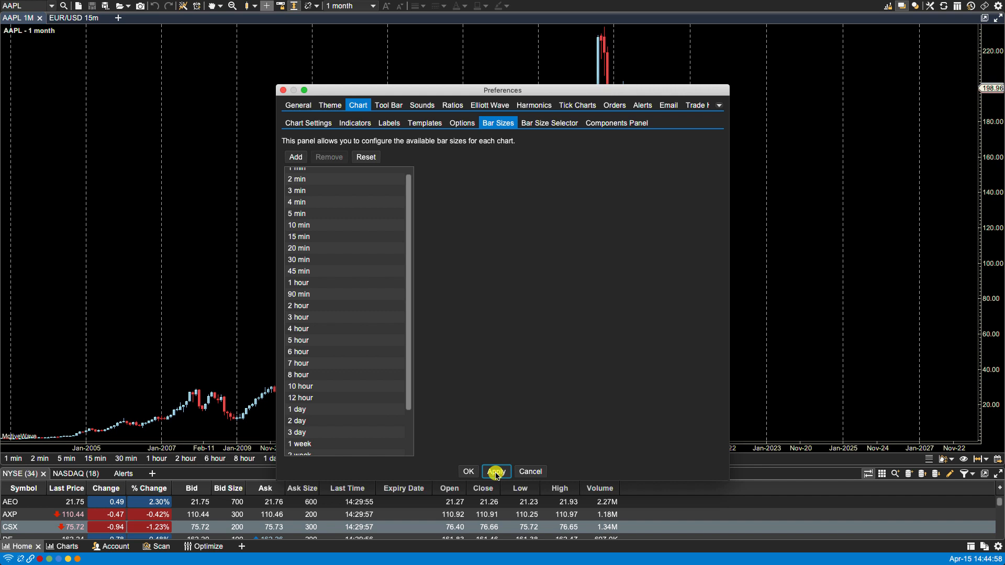
pyautogui.click(496, 472)
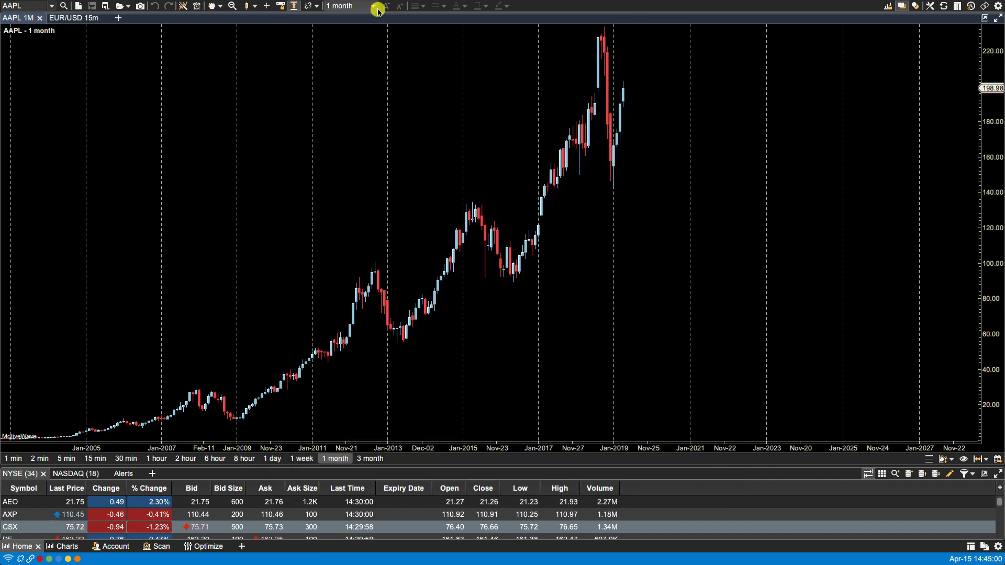
pyautogui.click(372, 6)
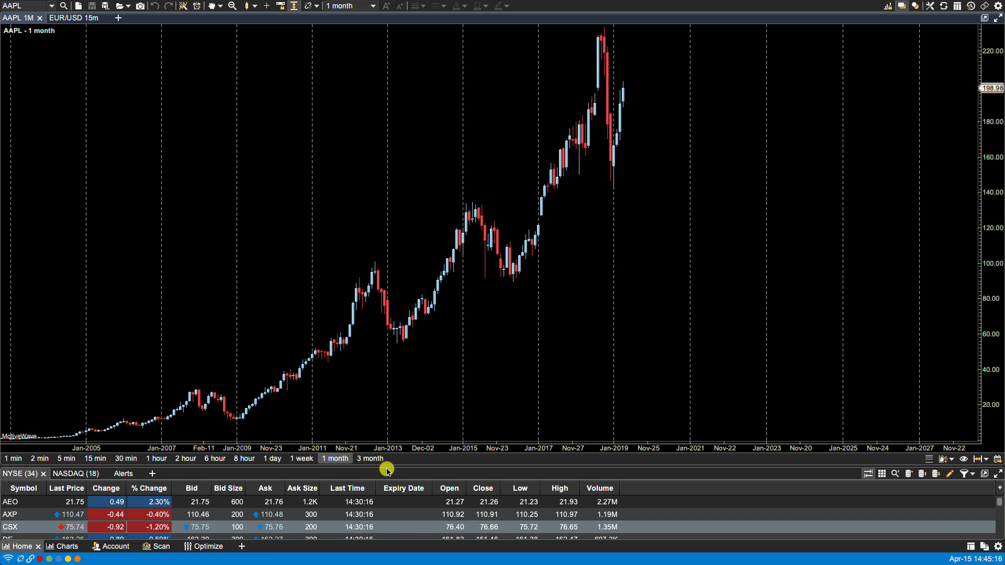
pyautogui.moveTo(391, 466)
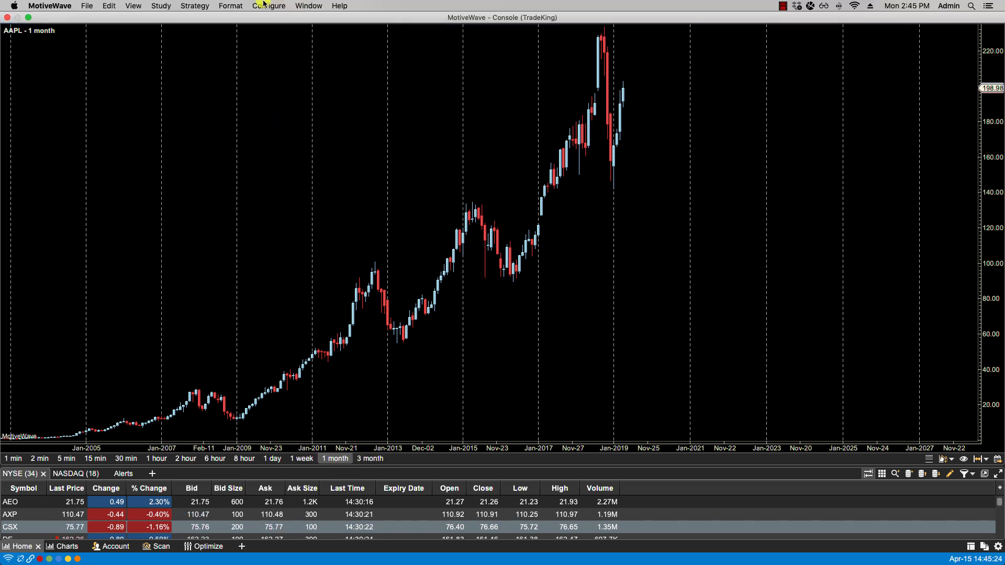
# Step: Remove 2 min, 8 hour and 6 hour from Preferences' Chart > Bar Size Selector
pyautogui.click(268, 6)
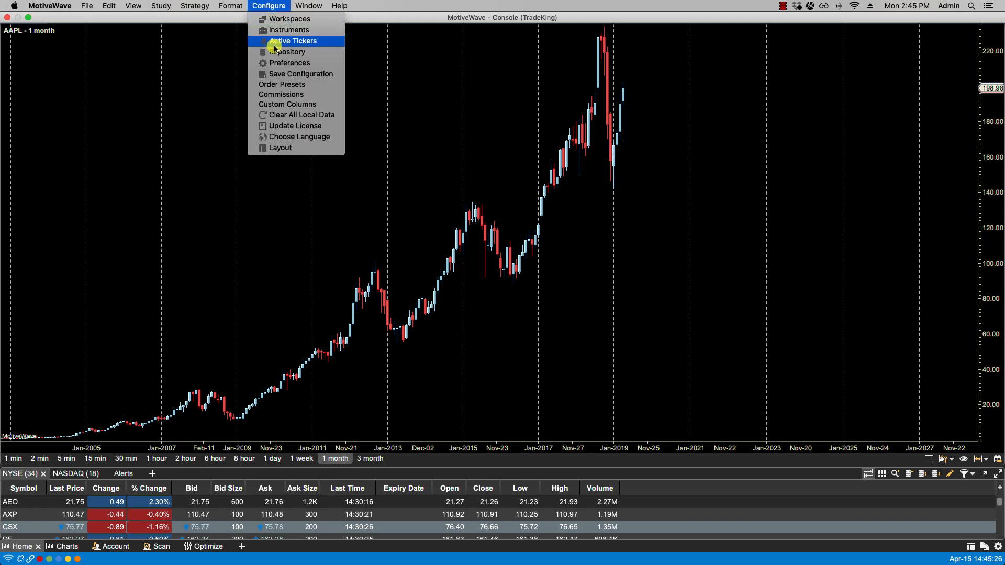
pyautogui.click(291, 63)
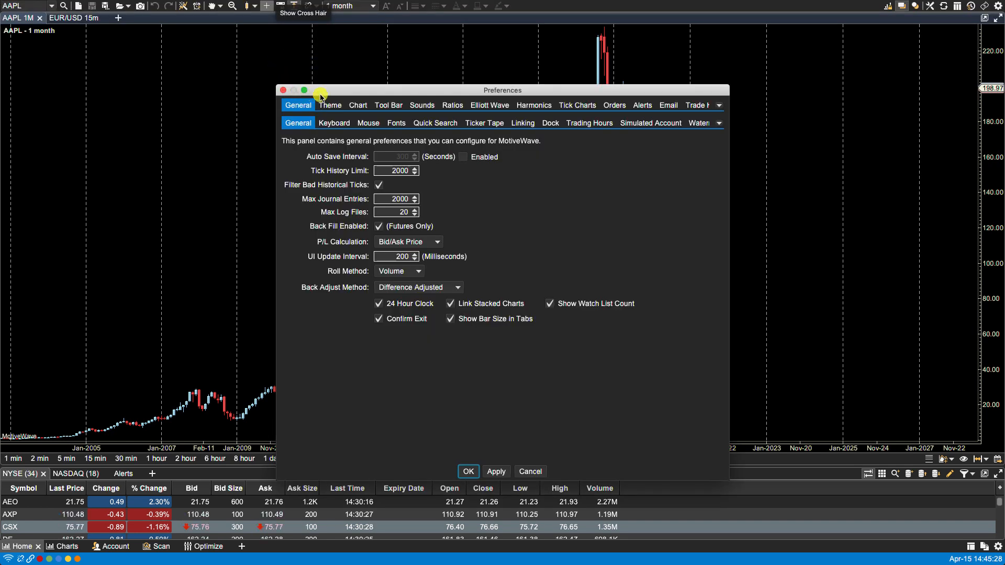
pyautogui.click(358, 105)
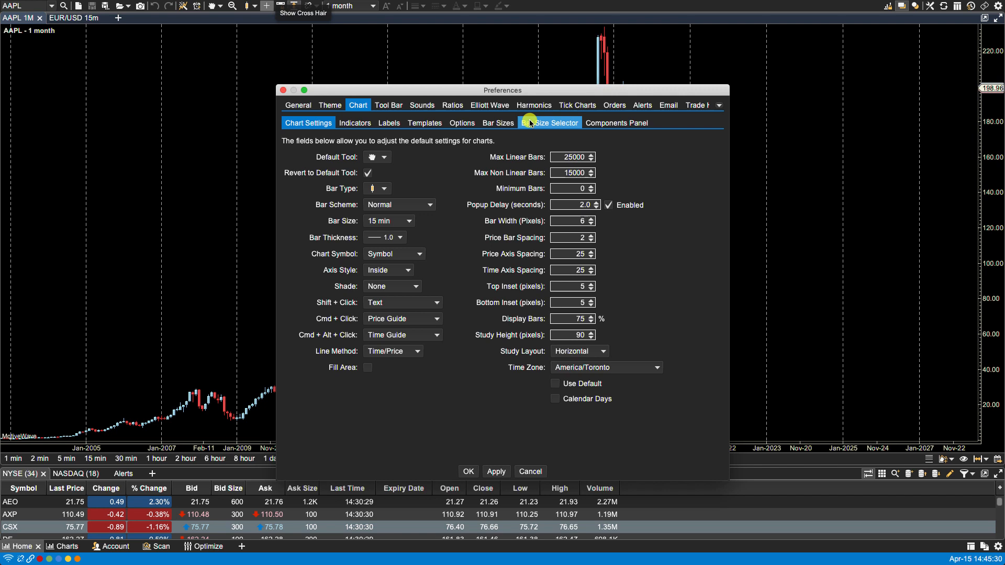
pyautogui.click(550, 123)
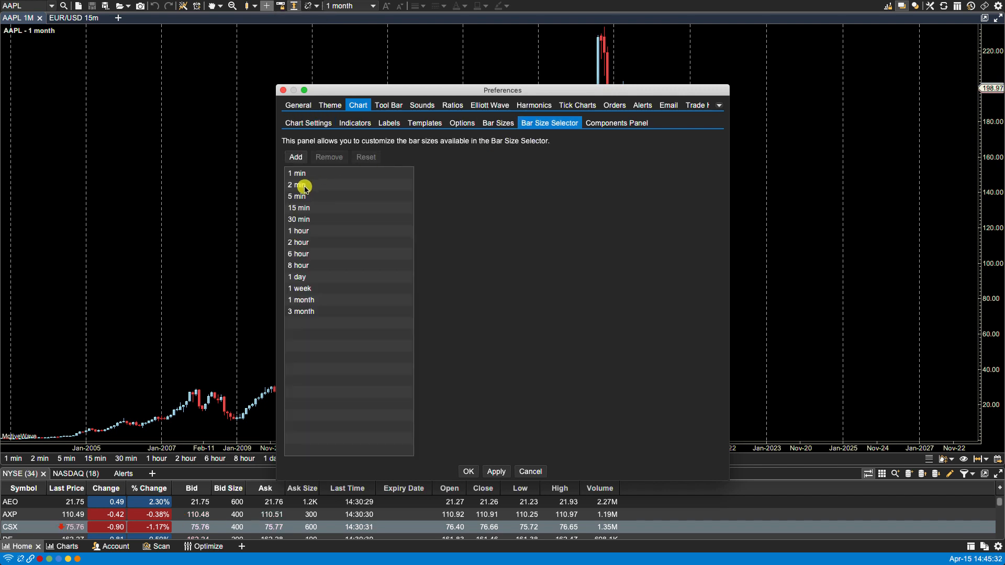
pyautogui.click(303, 185)
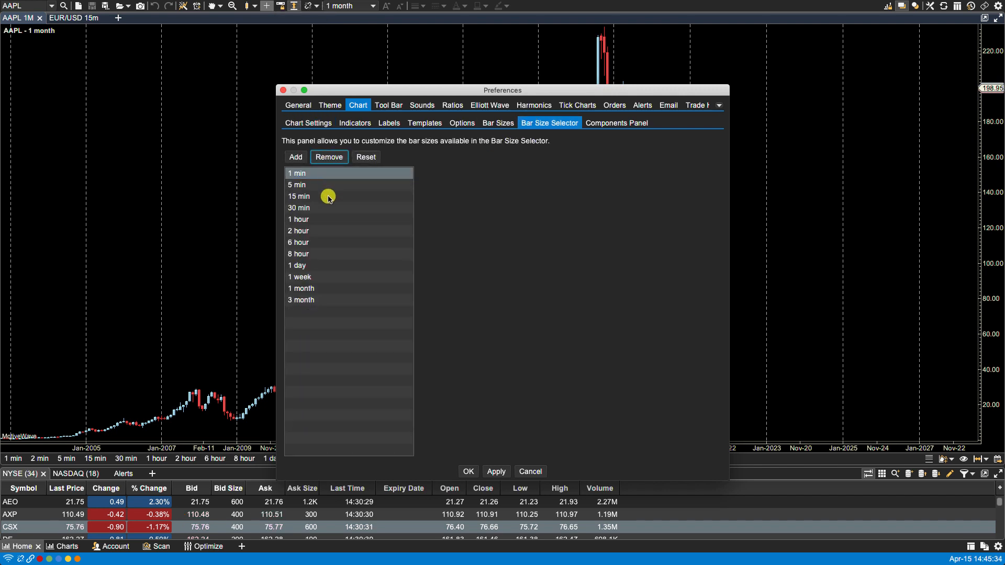
pyautogui.click(300, 254)
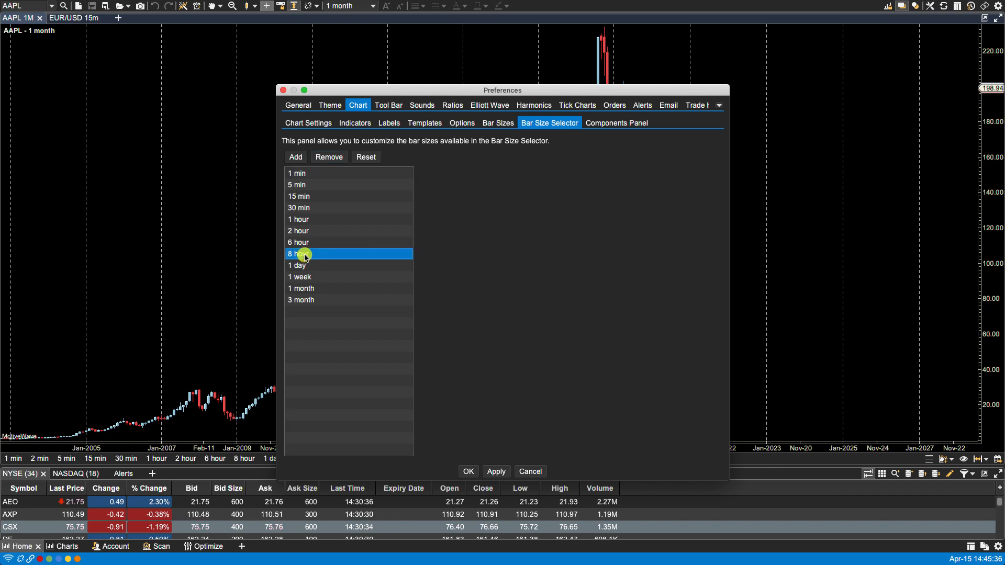
pyautogui.click(329, 158)
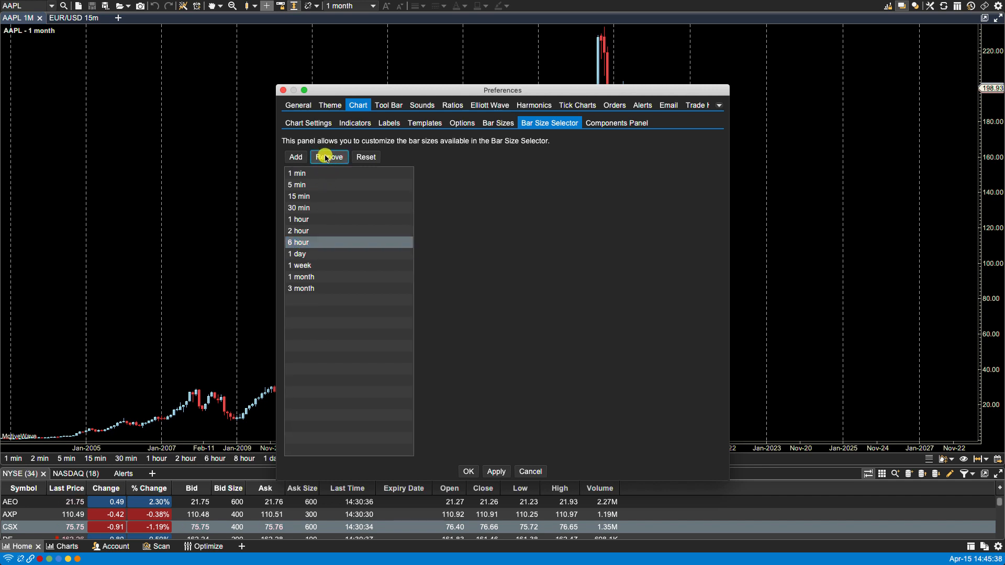
pyautogui.click(296, 157)
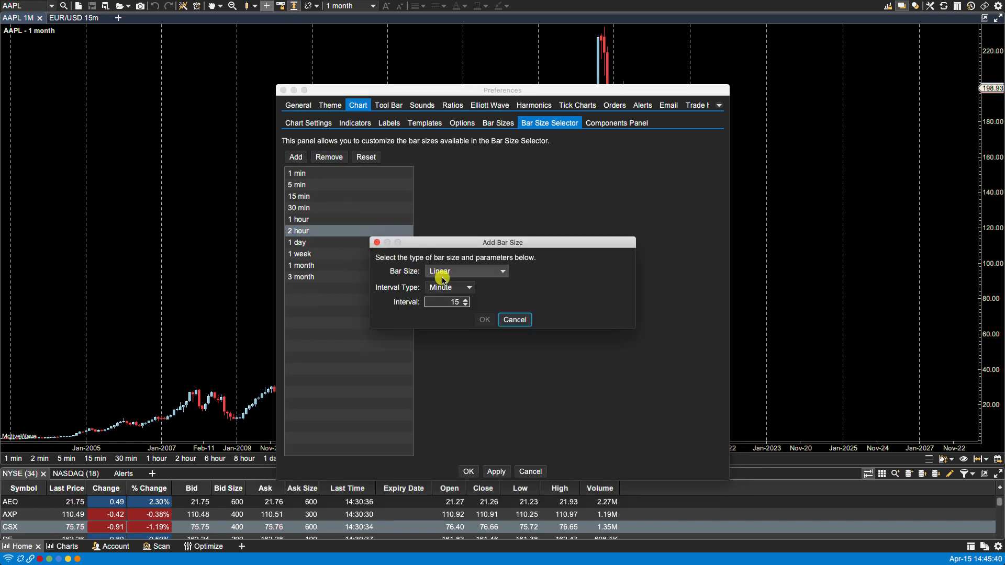
# Step: Add a Linear 4 Hour bar size, then Apply and OK
pyautogui.click(469, 288)
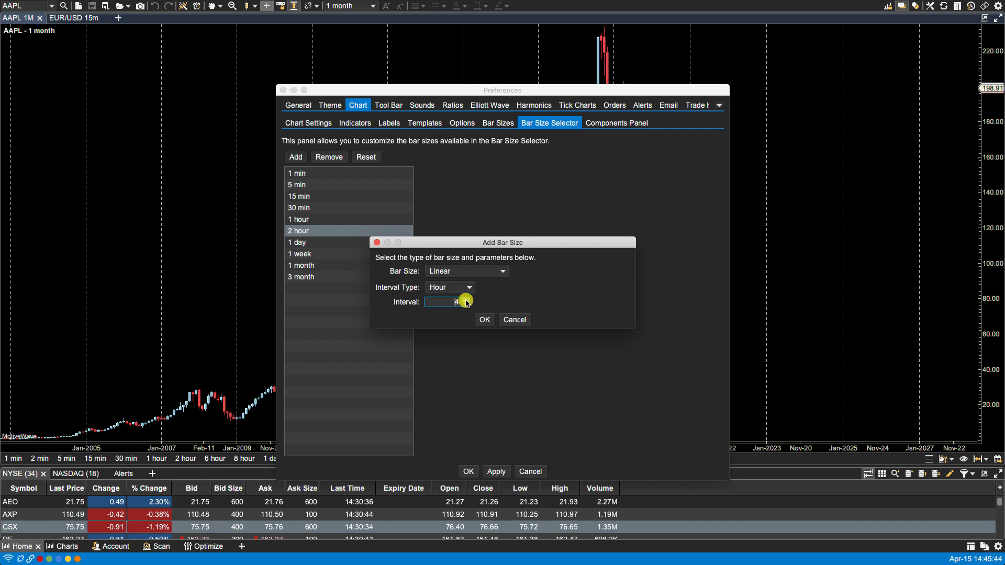
pyautogui.click(485, 320)
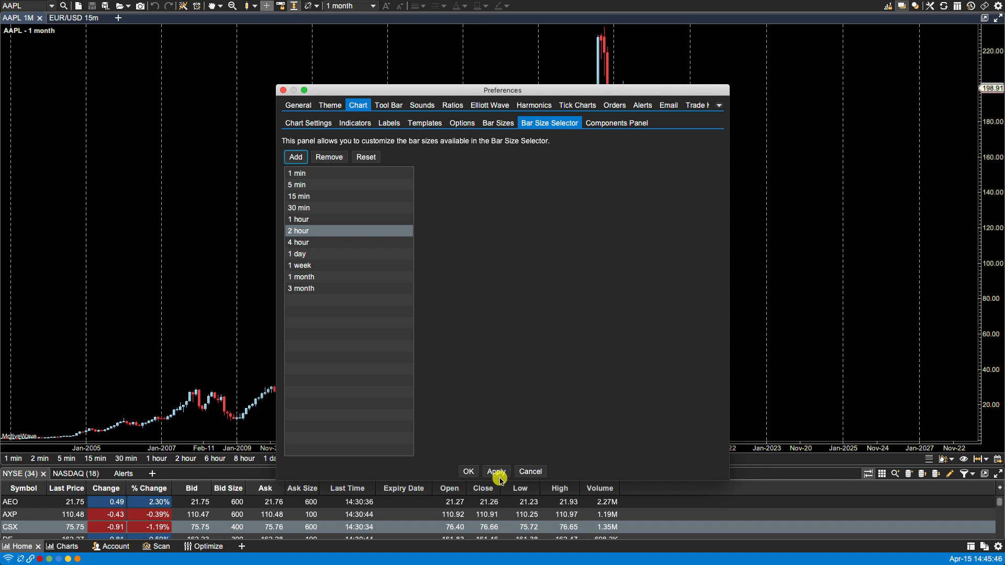
pyautogui.click(496, 472)
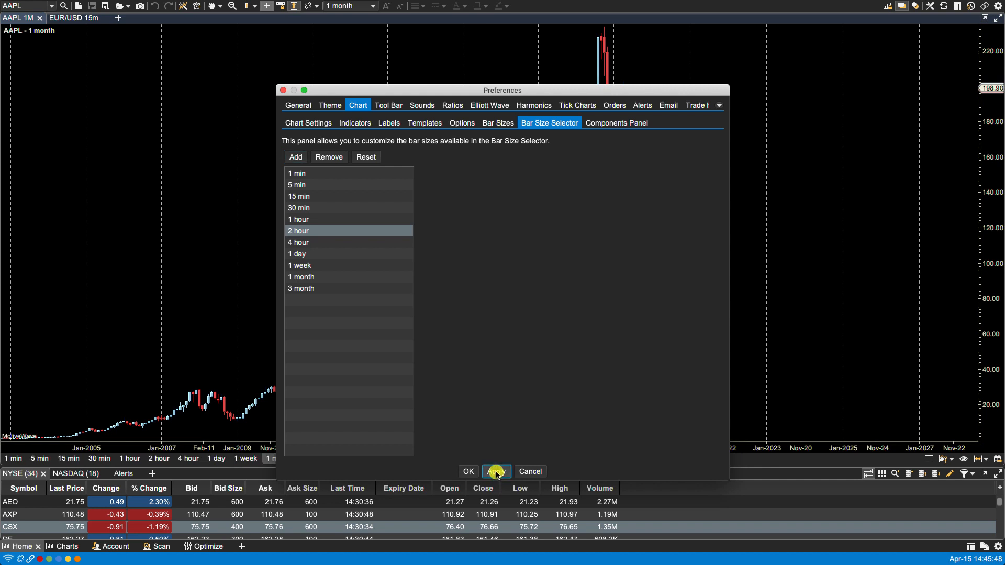
pyautogui.click(496, 472)
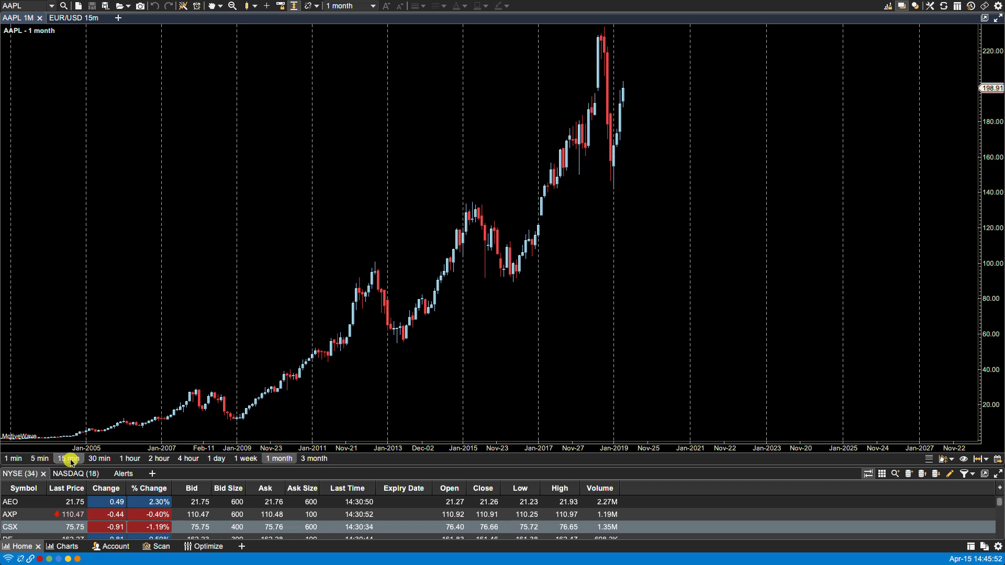
pyautogui.moveTo(185, 464)
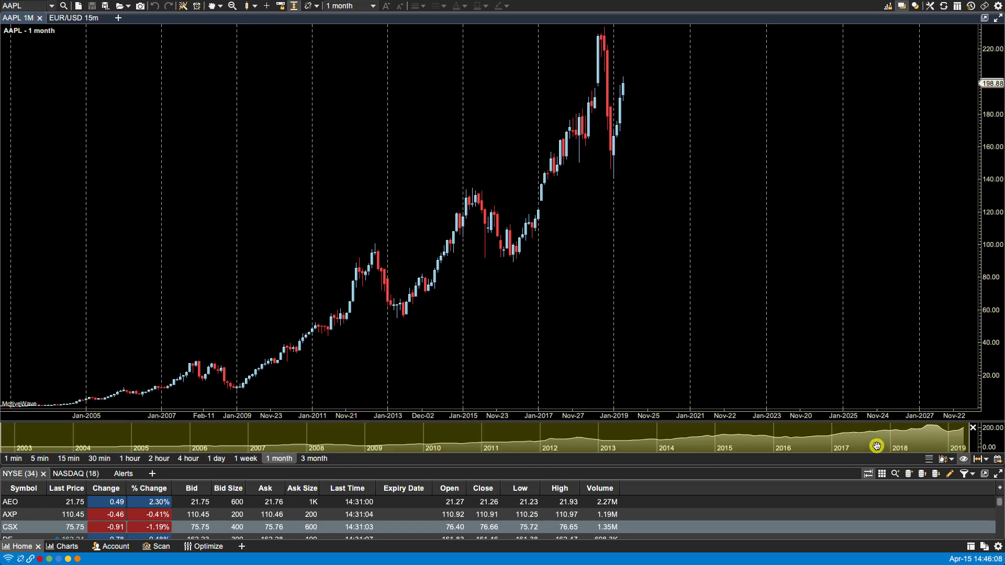
# Step: Drag the navigator toward early April, choose a preset range, and cancel Goto Date
pyautogui.moveTo(876, 445); pyautogui.dragTo(756, 436)
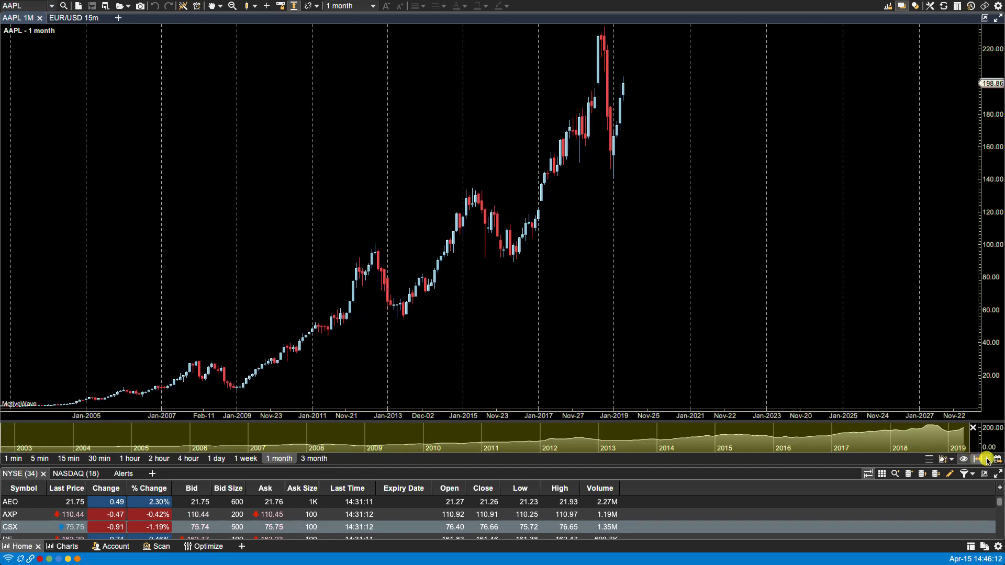
pyautogui.click(987, 459)
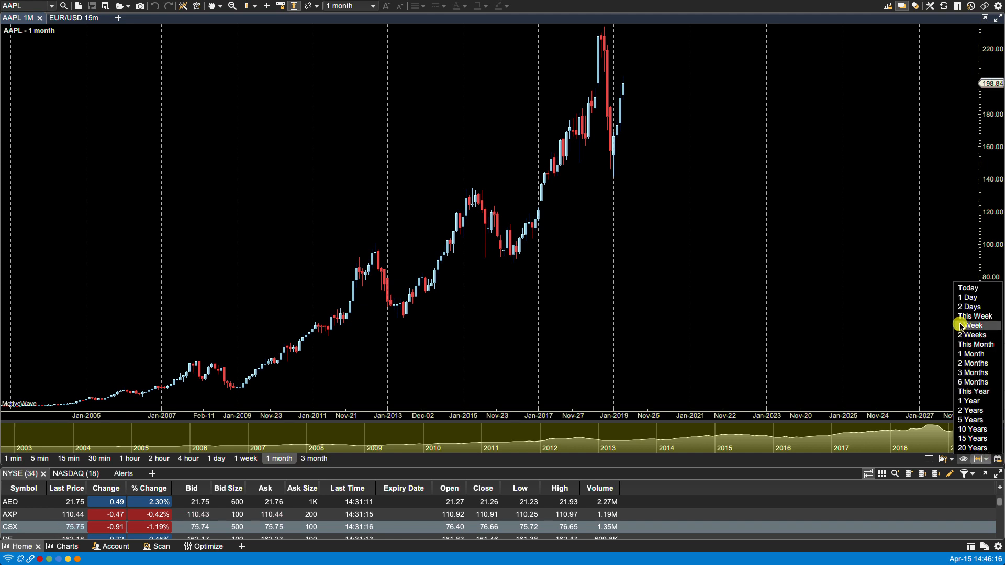
pyautogui.moveTo(962, 316)
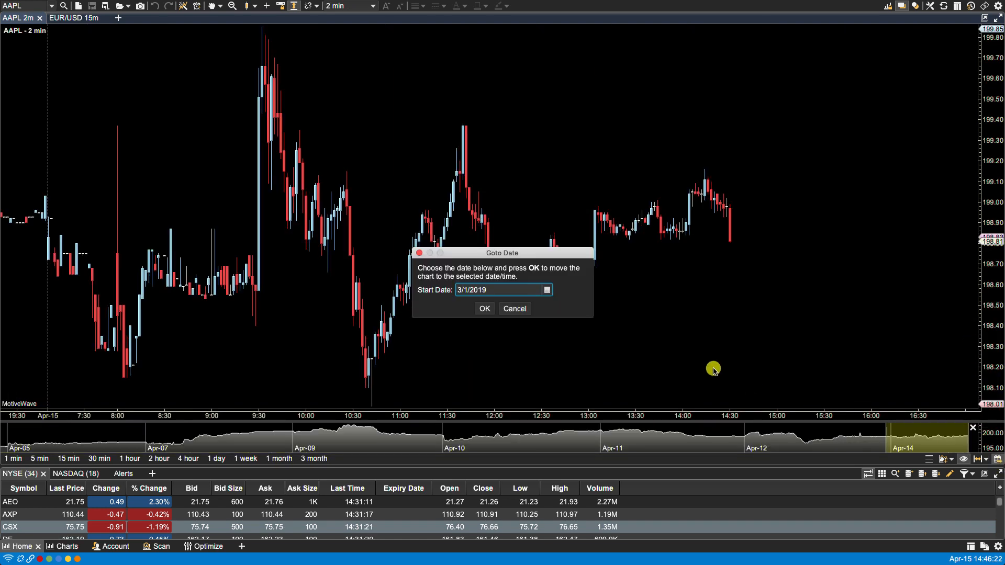
pyautogui.click(484, 309)
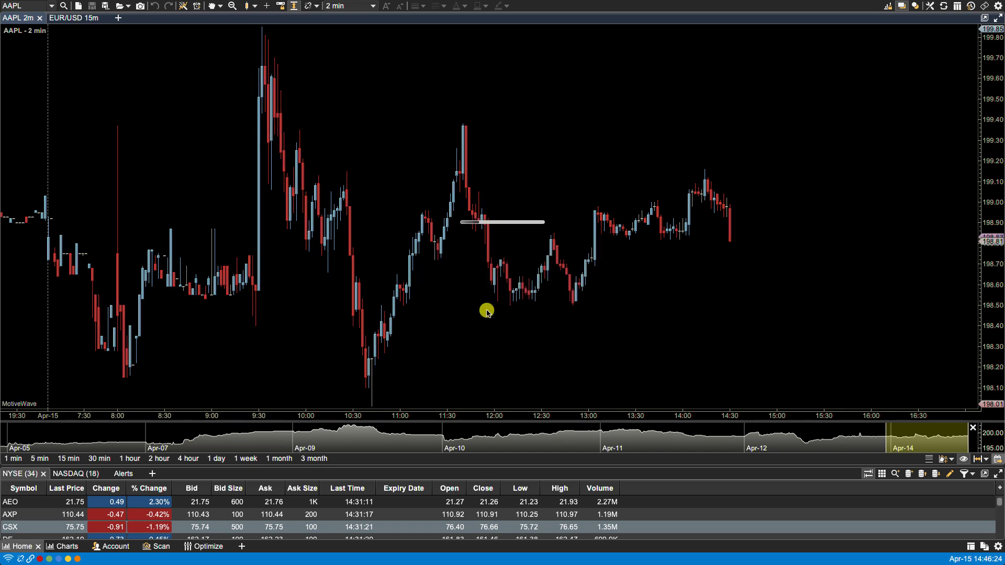